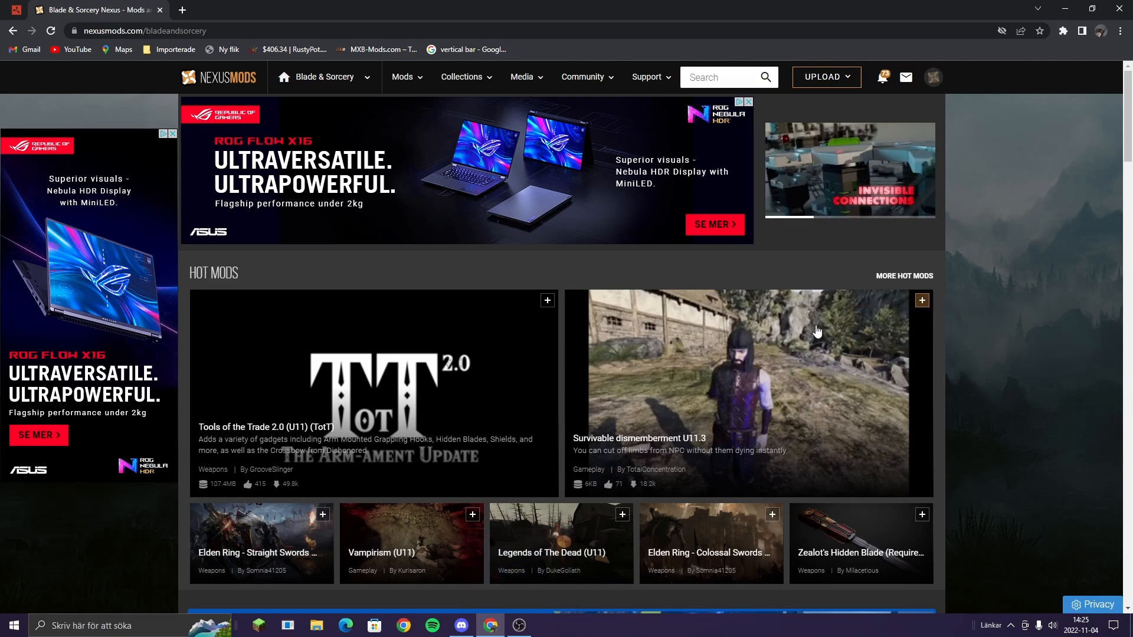
{"action": "mouse_move", "coordinate": [793, 329]}
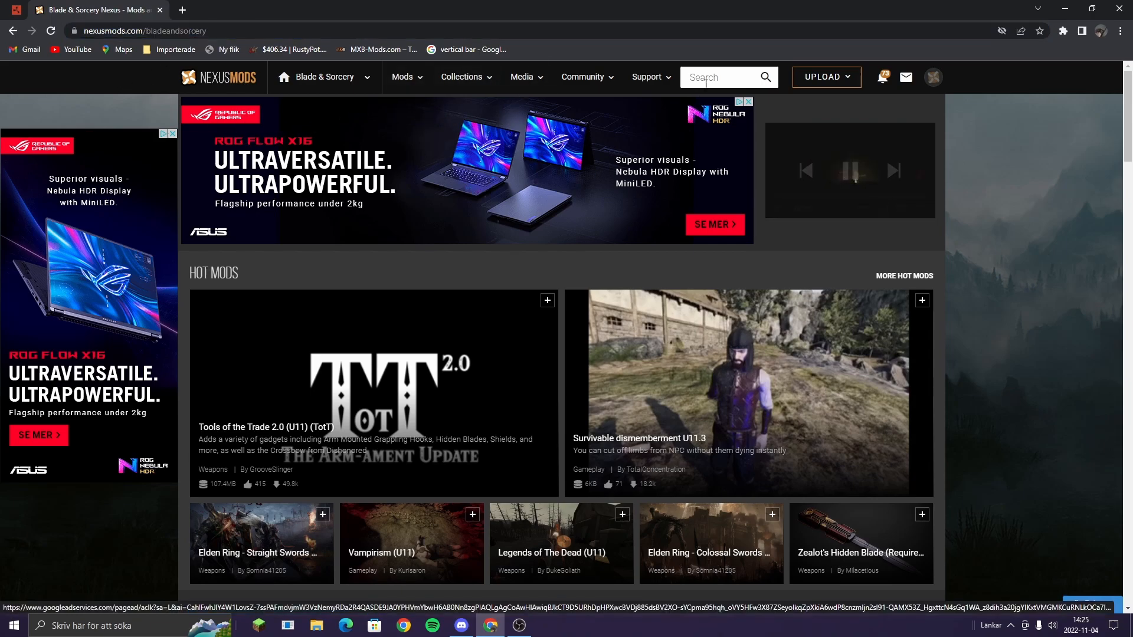
Search Nexus Mods for 'multiplayer mod' and open Adammantium's Multiplayer Mod.
{"action": "type", "text": "multiplayer"}
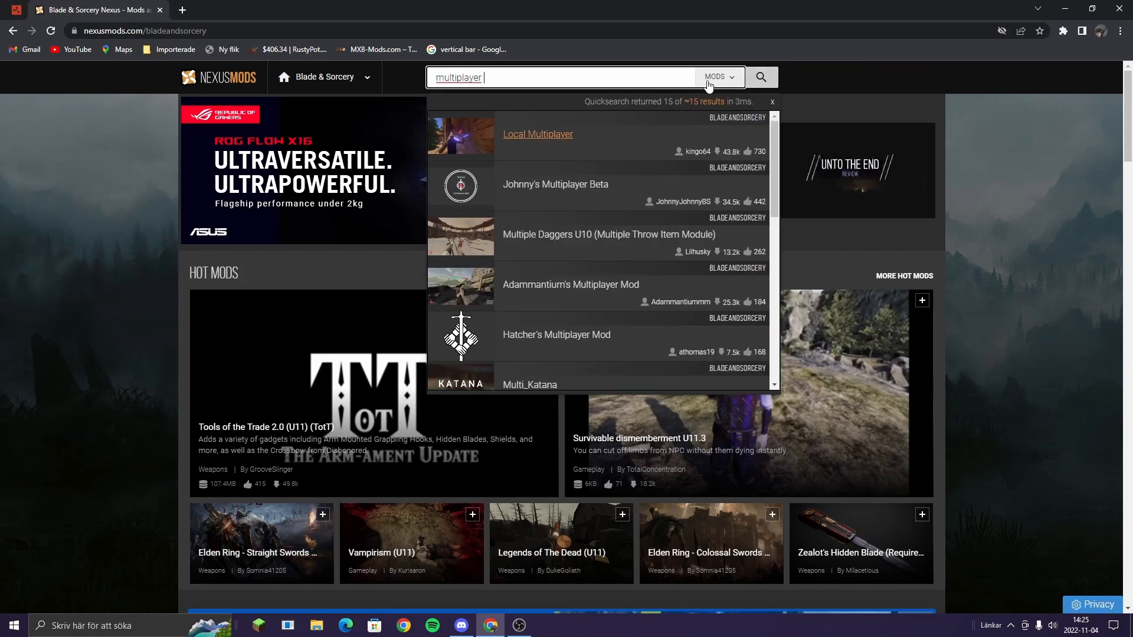
{"action": "type", "text": "mod"}
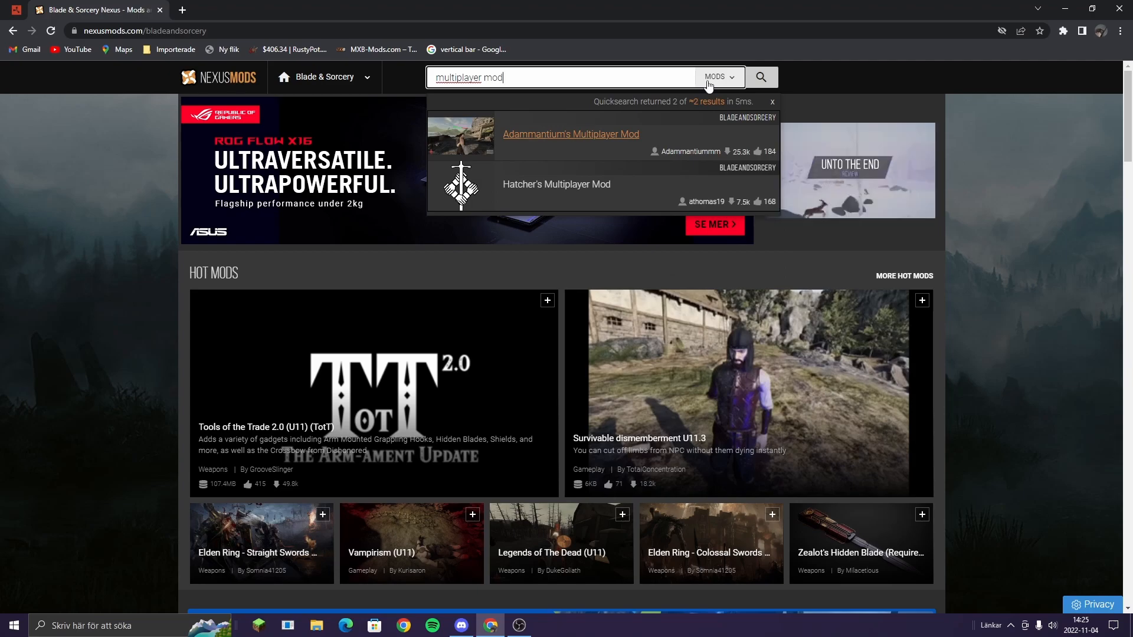
{"action": "mouse_move", "coordinate": [570, 134]}
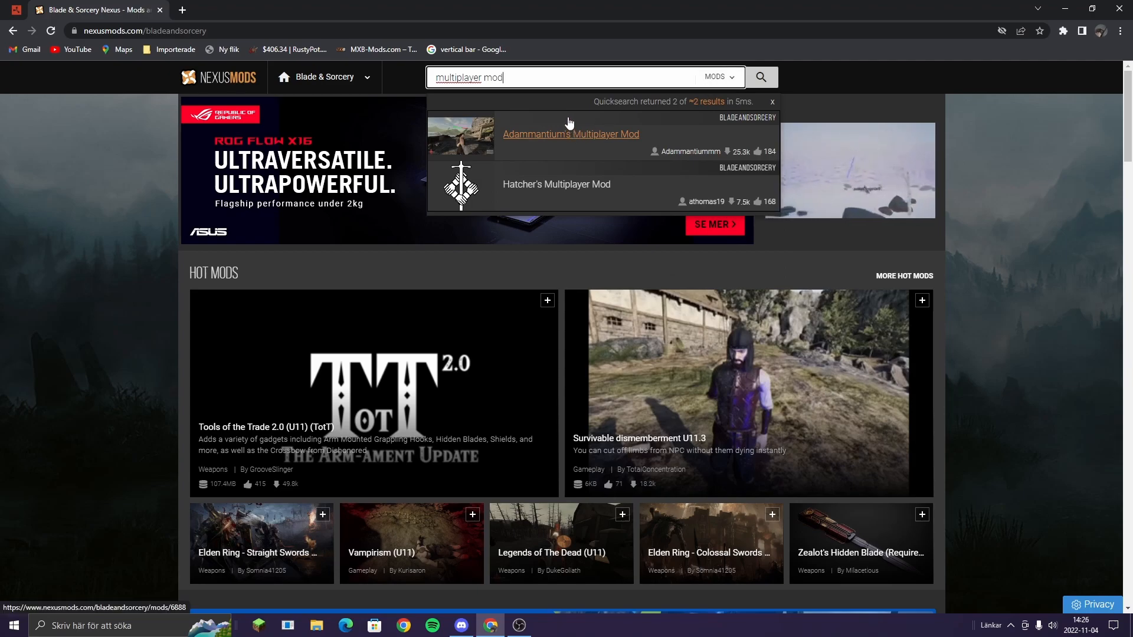
{"action": "left_click", "coordinate": [570, 135]}
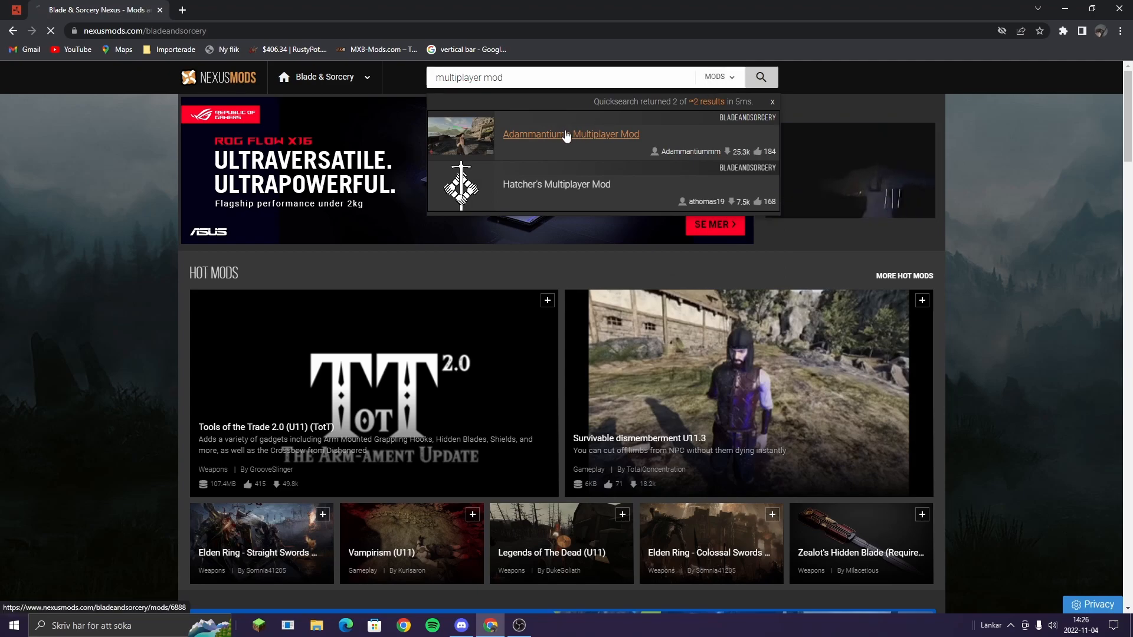
Open the mod page's Files tab to list main files 0.4.4.2 and 0.5.2.
{"action": "left_click", "coordinate": [570, 134]}
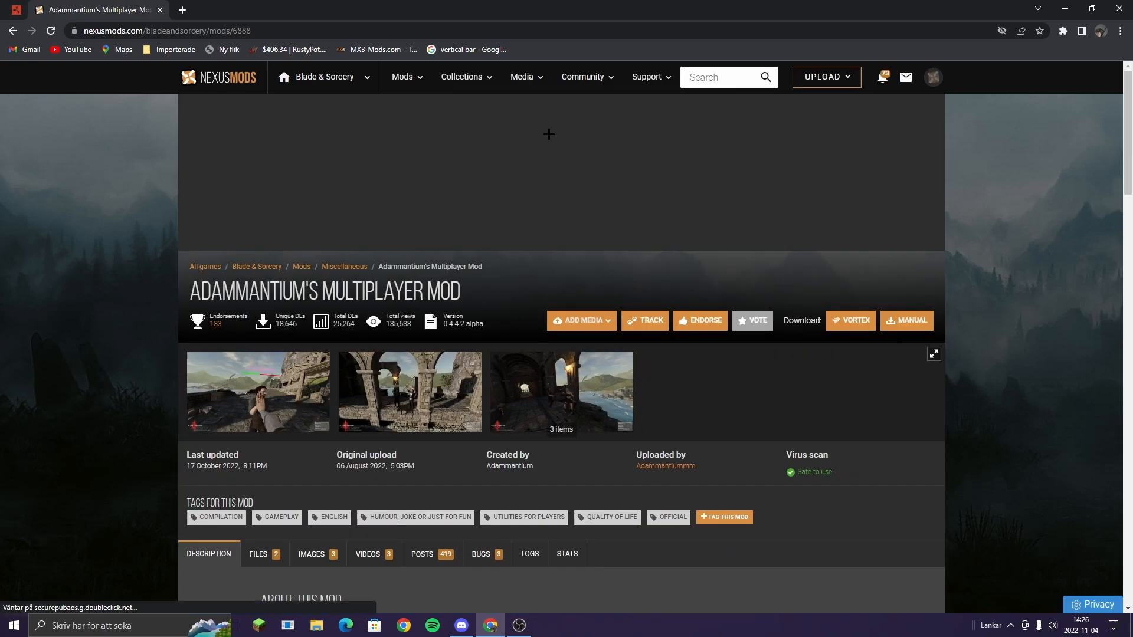
{"action": "mouse_move", "coordinate": [287, 198]}
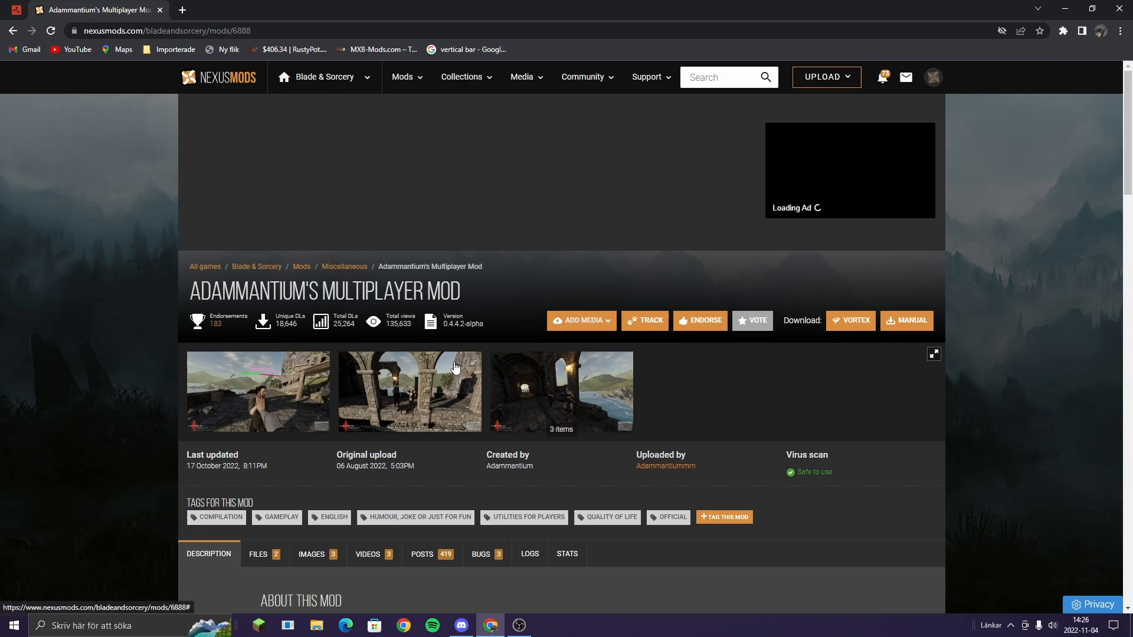
{"action": "scroll", "scroll_direction": "down", "scroll_amount": 3}
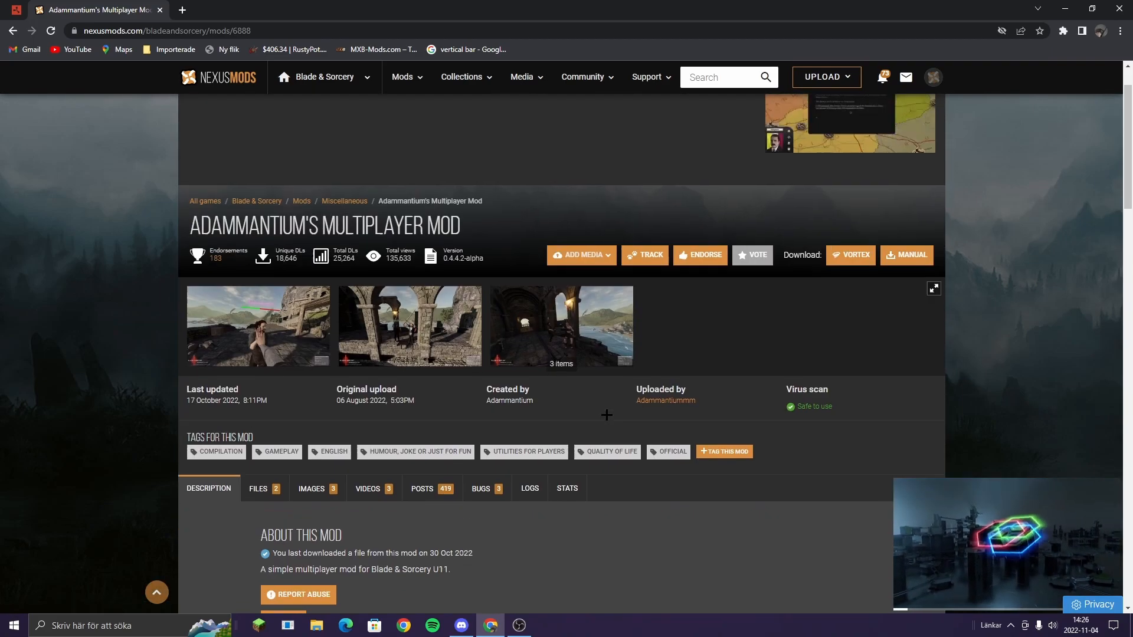
{"action": "scroll", "scroll_direction": "up", "scroll_amount": 3}
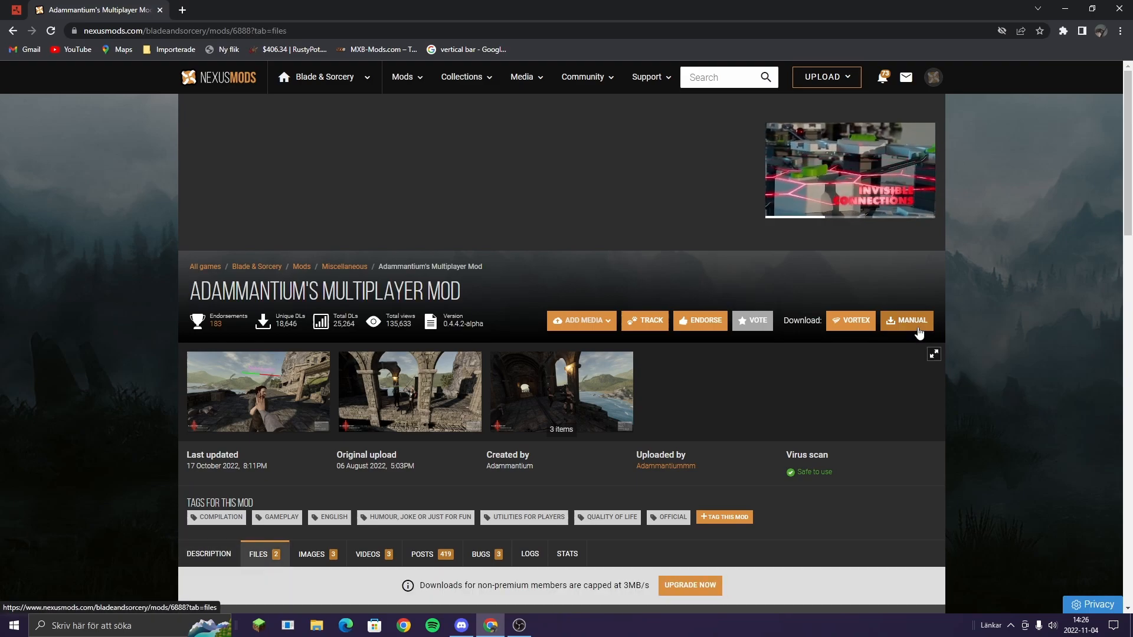
{"action": "scroll", "scroll_direction": "down", "scroll_amount": 3}
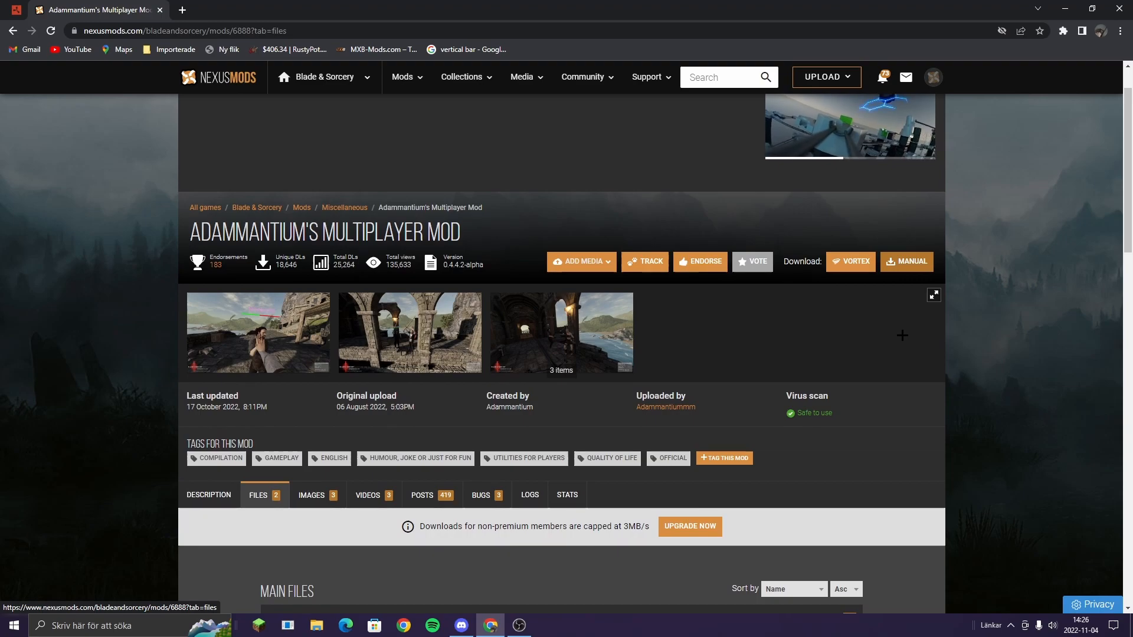
{"action": "scroll", "scroll_direction": "down", "scroll_amount": 3}
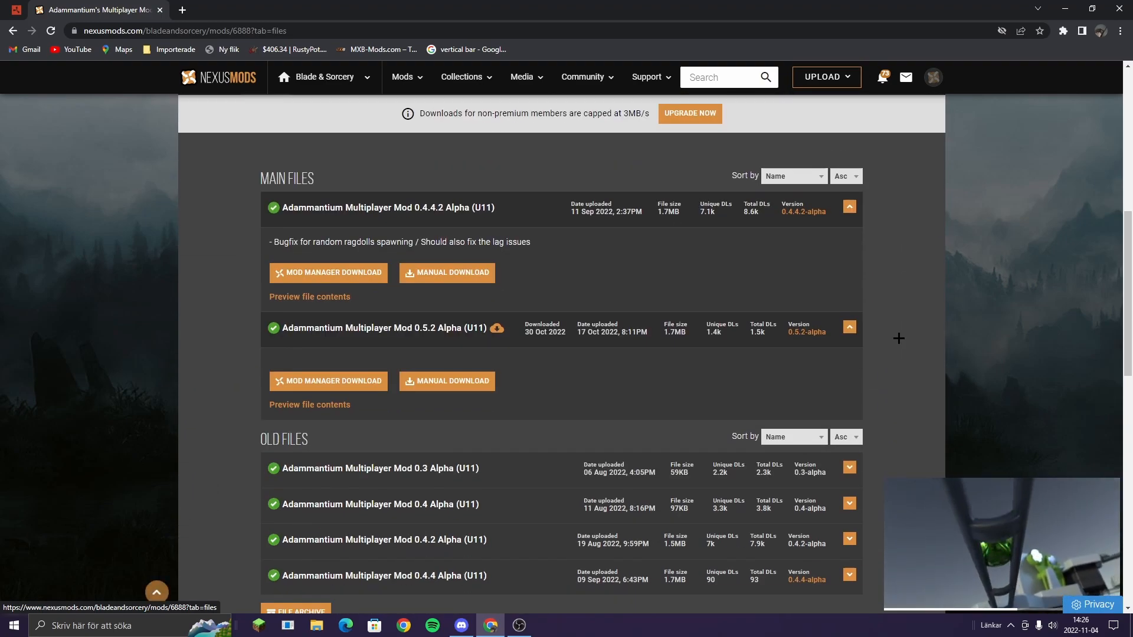
{"action": "mouse_move", "coordinate": [300, 262]}
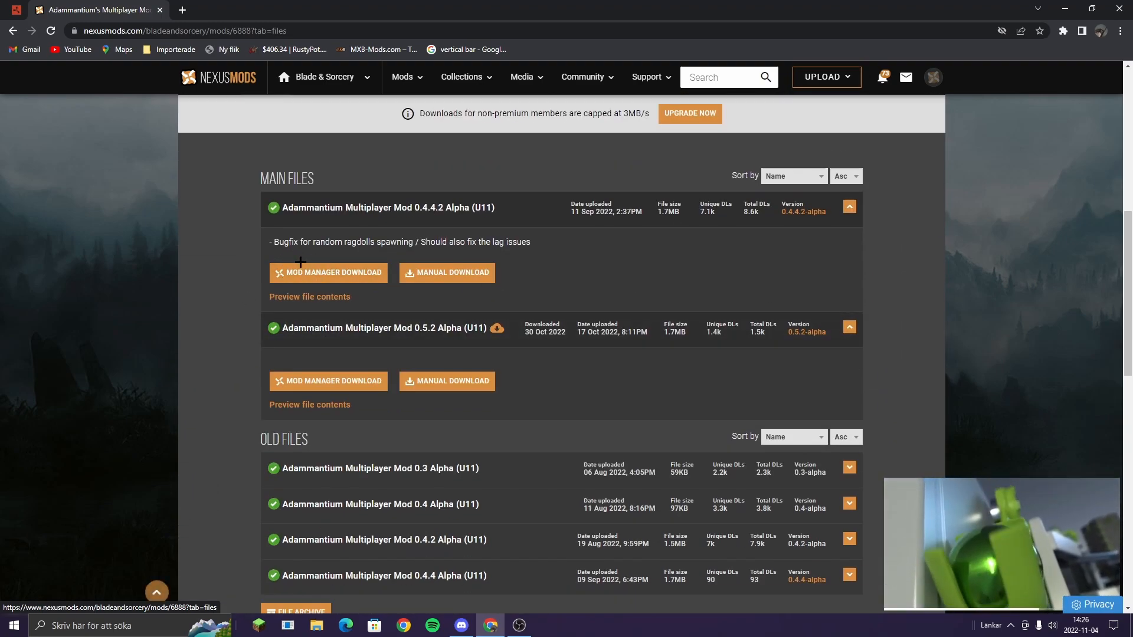
{"action": "scroll", "scroll_direction": "down", "scroll_amount": 3}
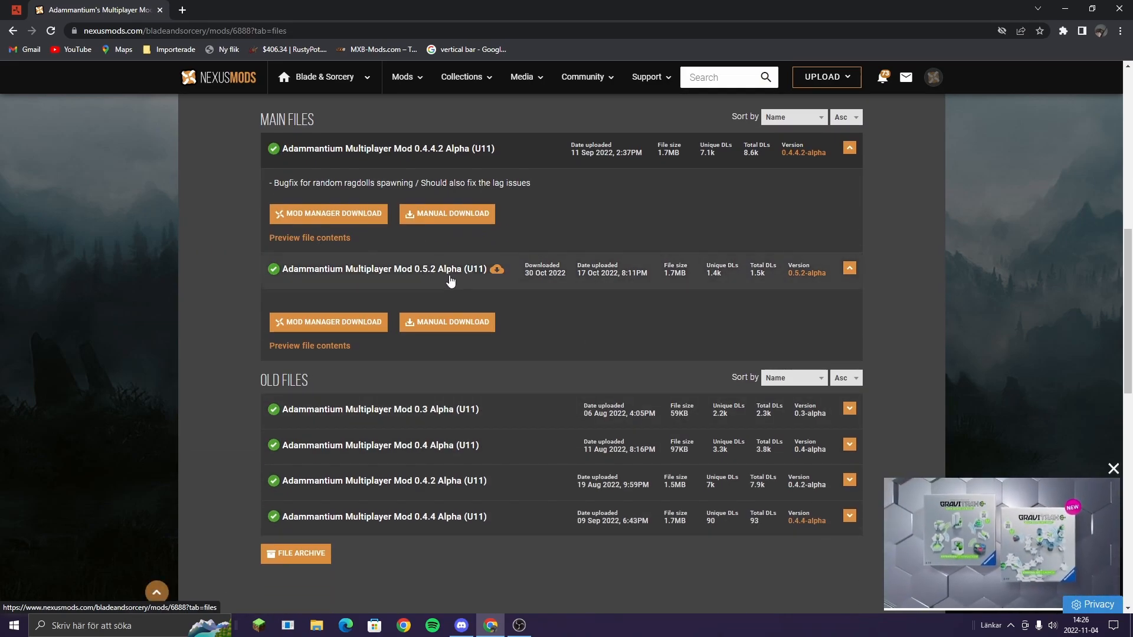
{"action": "mouse_move", "coordinate": [368, 445]}
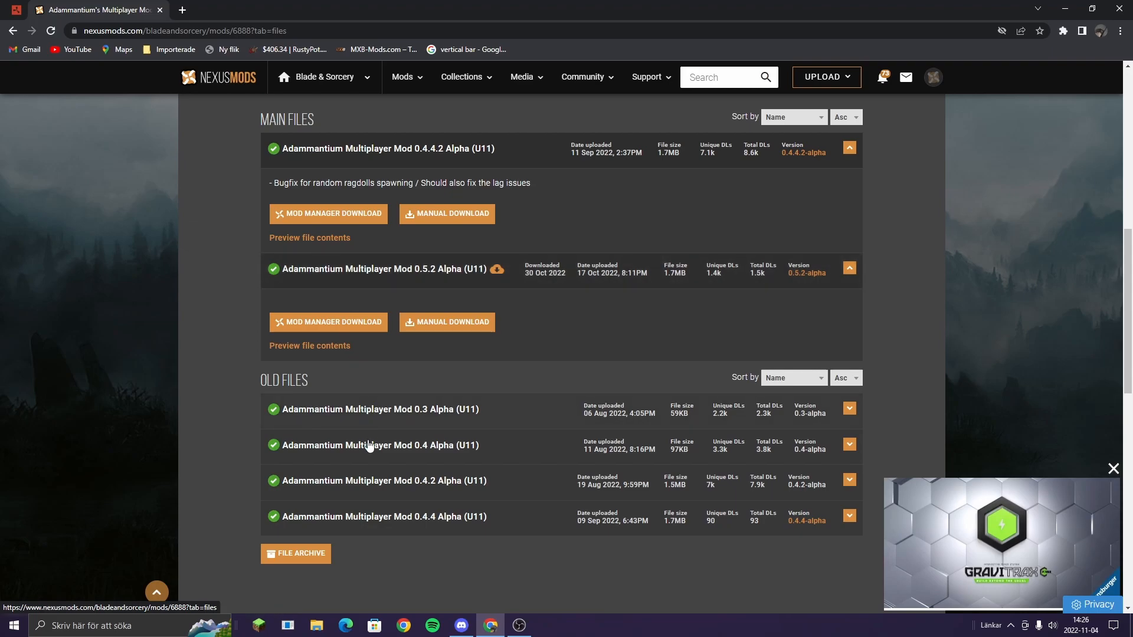
Manually download the 0.5.2 Alpha zip via Slow Download, then switch to Steam.
{"action": "left_click", "coordinate": [446, 321]}
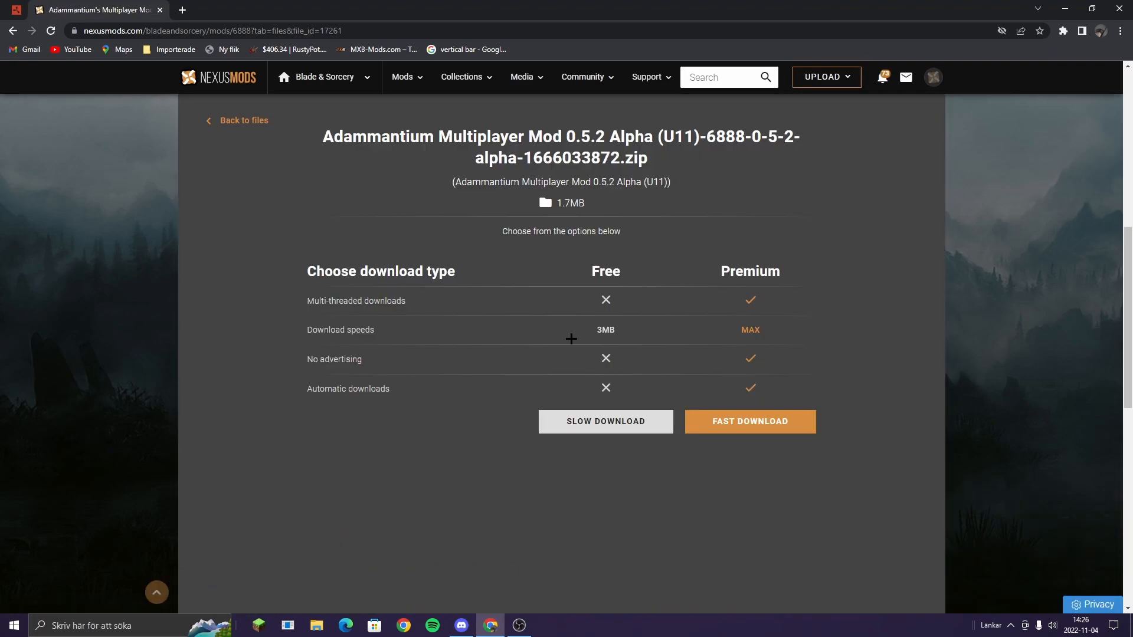
{"action": "mouse_move", "coordinate": [627, 434]}
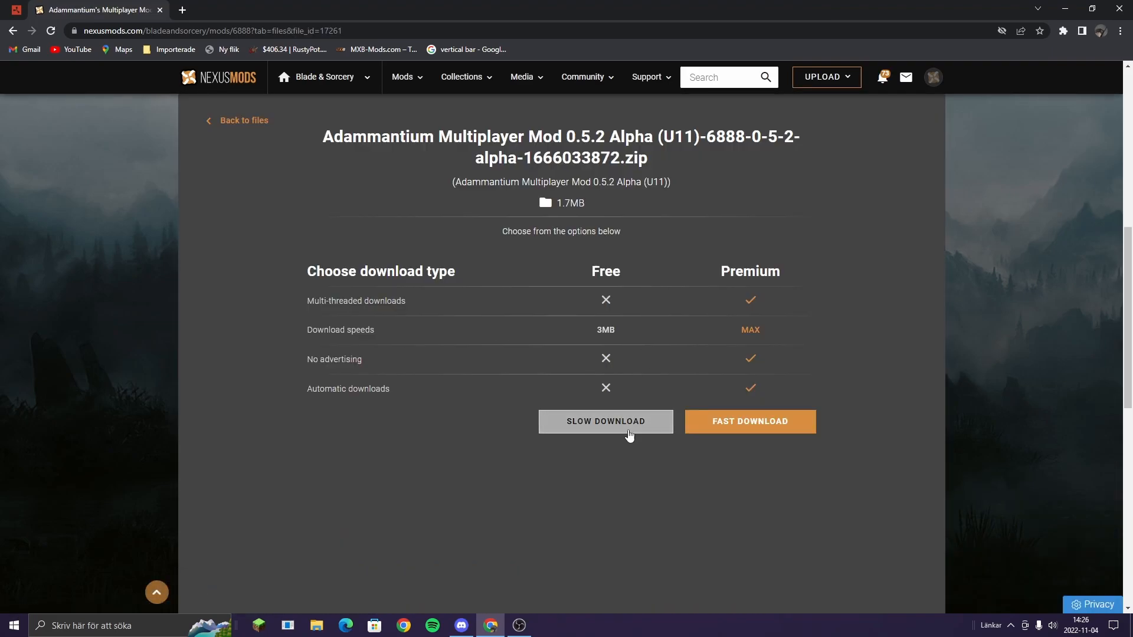
{"action": "left_click", "coordinate": [605, 421]}
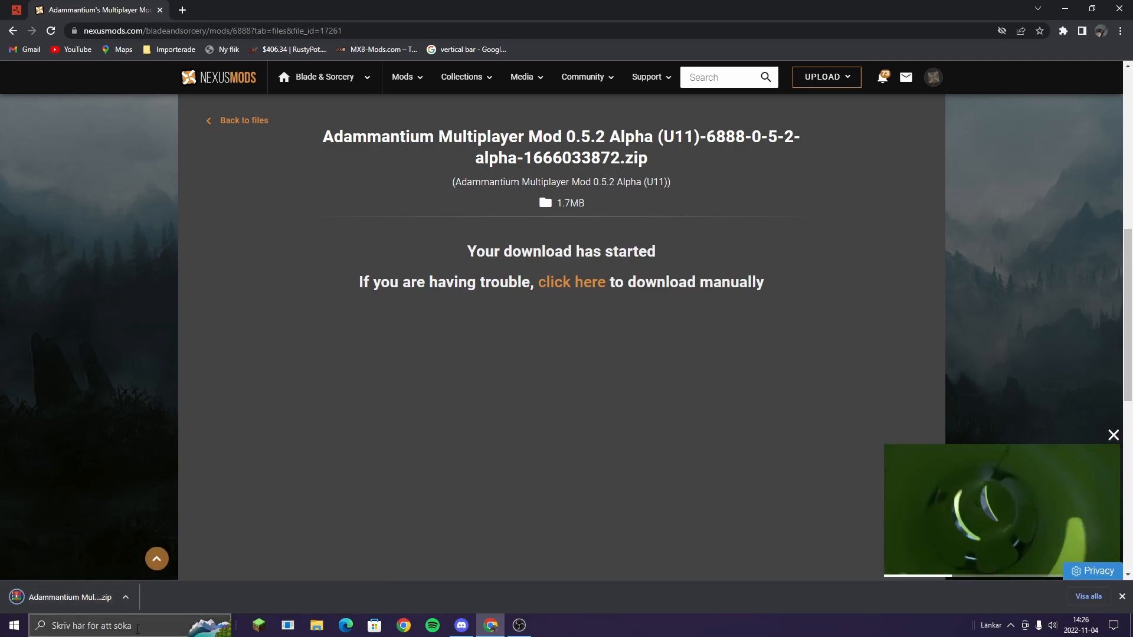
{"action": "left_click", "coordinate": [547, 631]}
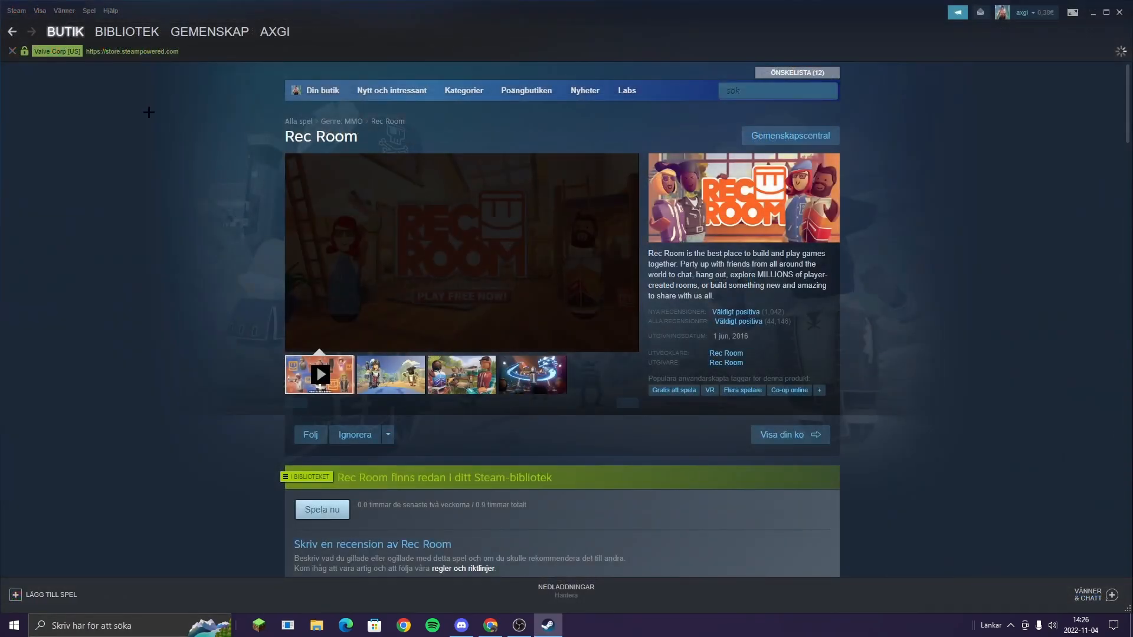
Select Blade & Sorcery in the Steam library and bring up its context menu.
{"action": "left_click", "coordinate": [125, 31]}
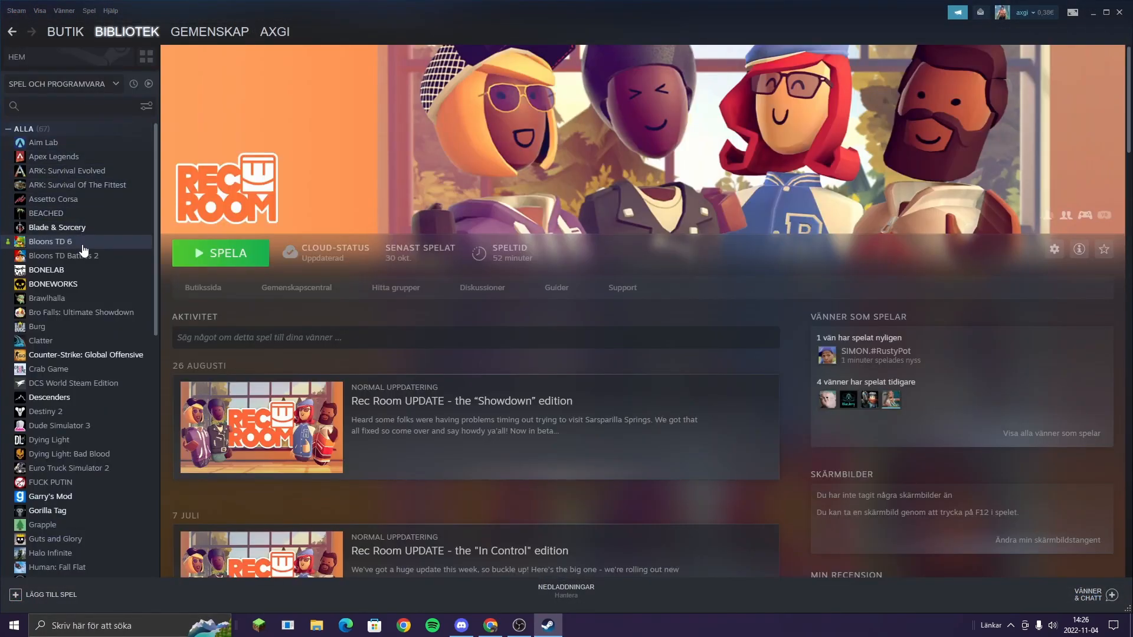
{"action": "left_click", "coordinate": [57, 227]}
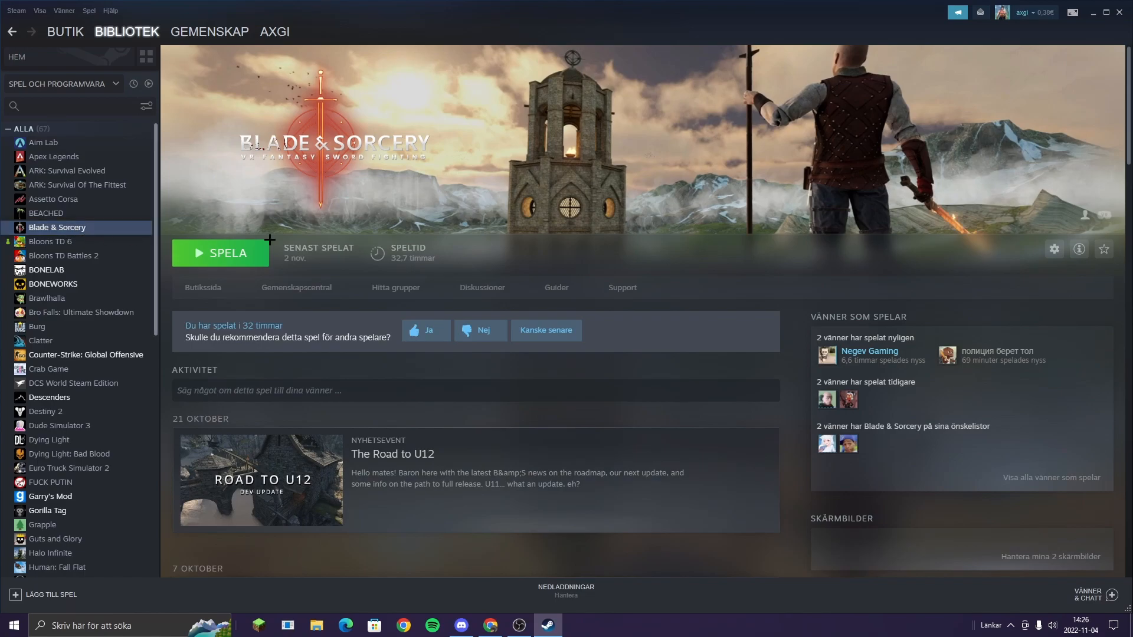
{"action": "mouse_move", "coordinate": [54, 199]}
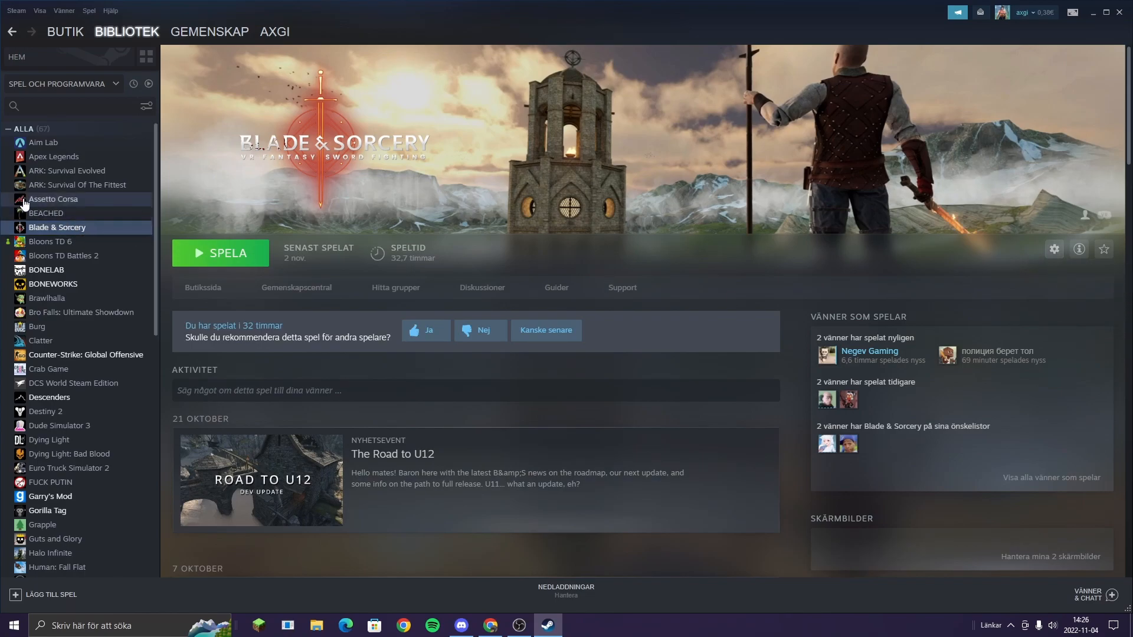
{"action": "right_click", "coordinate": [57, 226]}
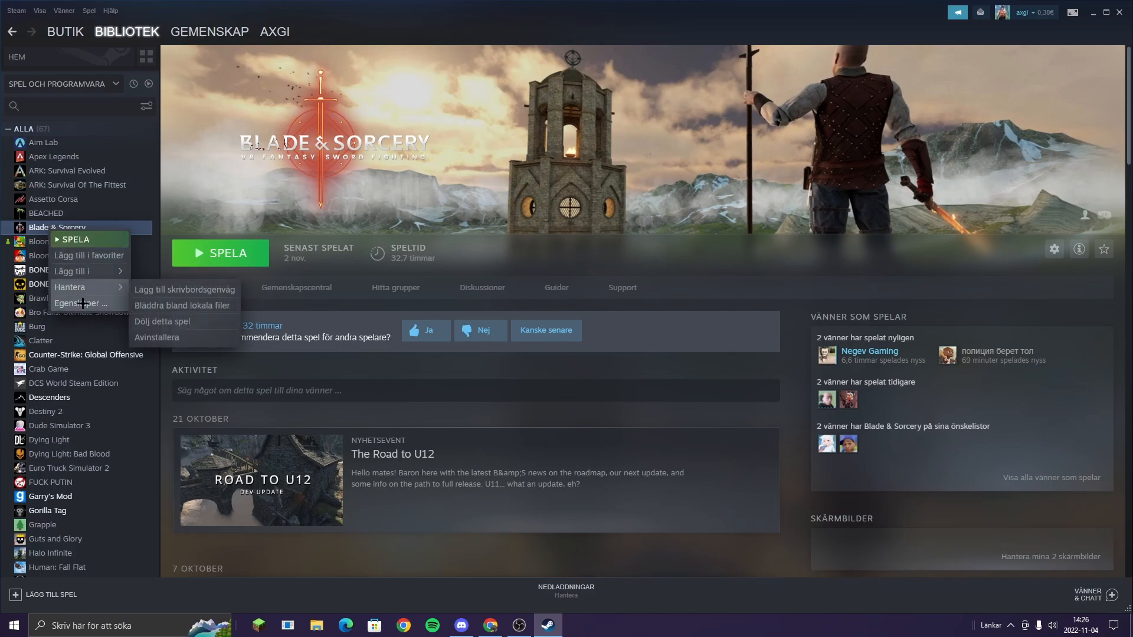
Browse Blade & Sorcery's local files from its properties to open the install folder.
{"action": "left_click", "coordinate": [80, 303]}
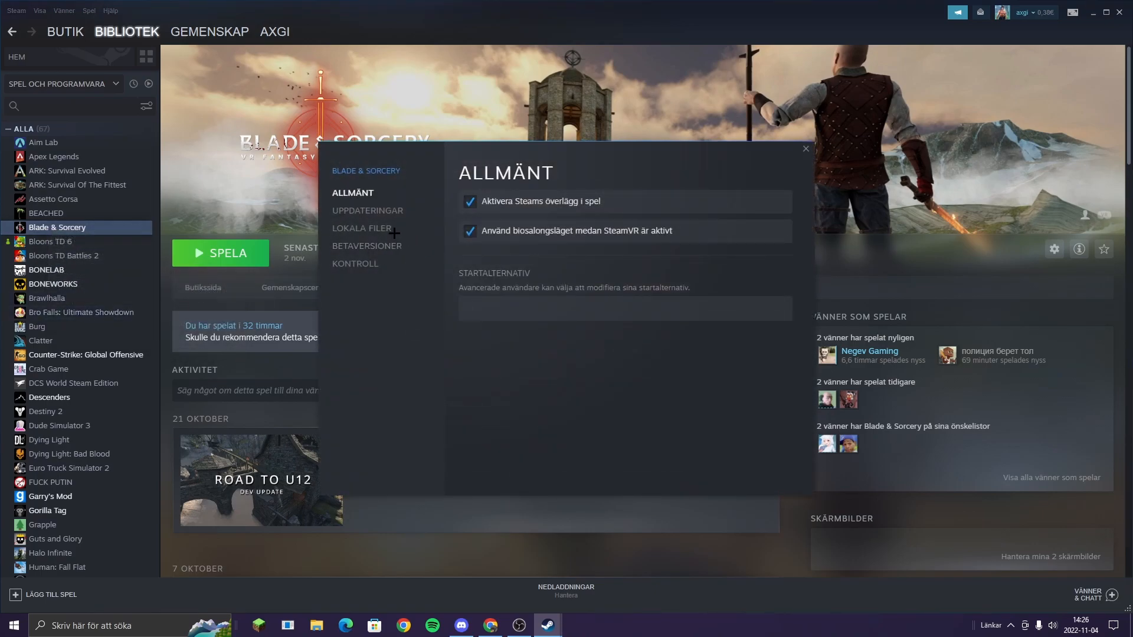
{"action": "left_click", "coordinate": [361, 228]}
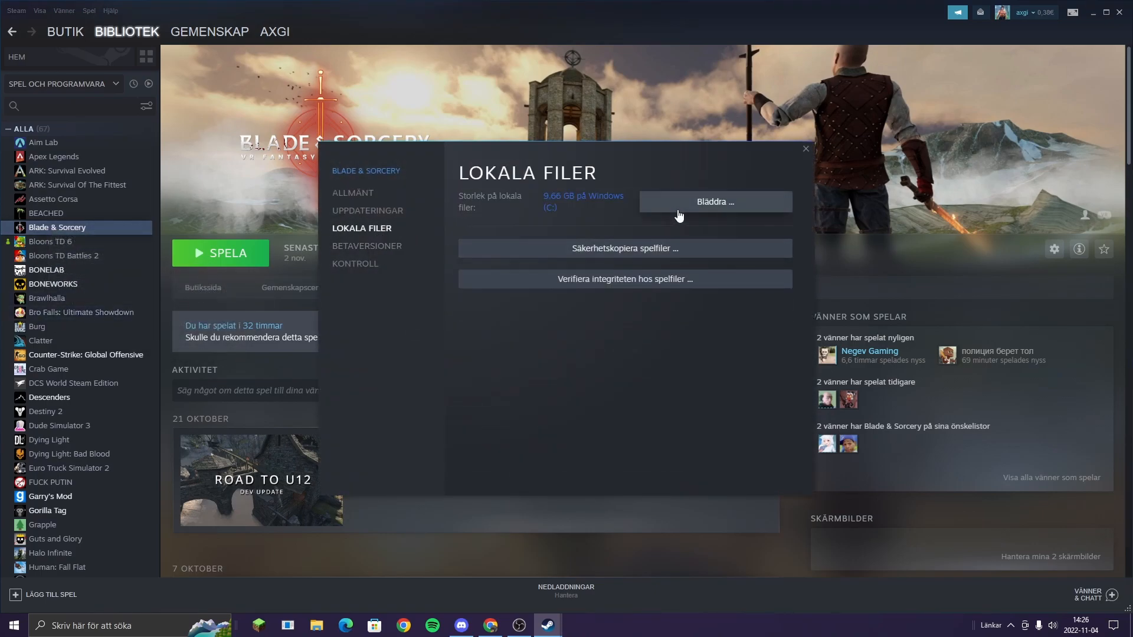
{"action": "left_click", "coordinate": [805, 149]}
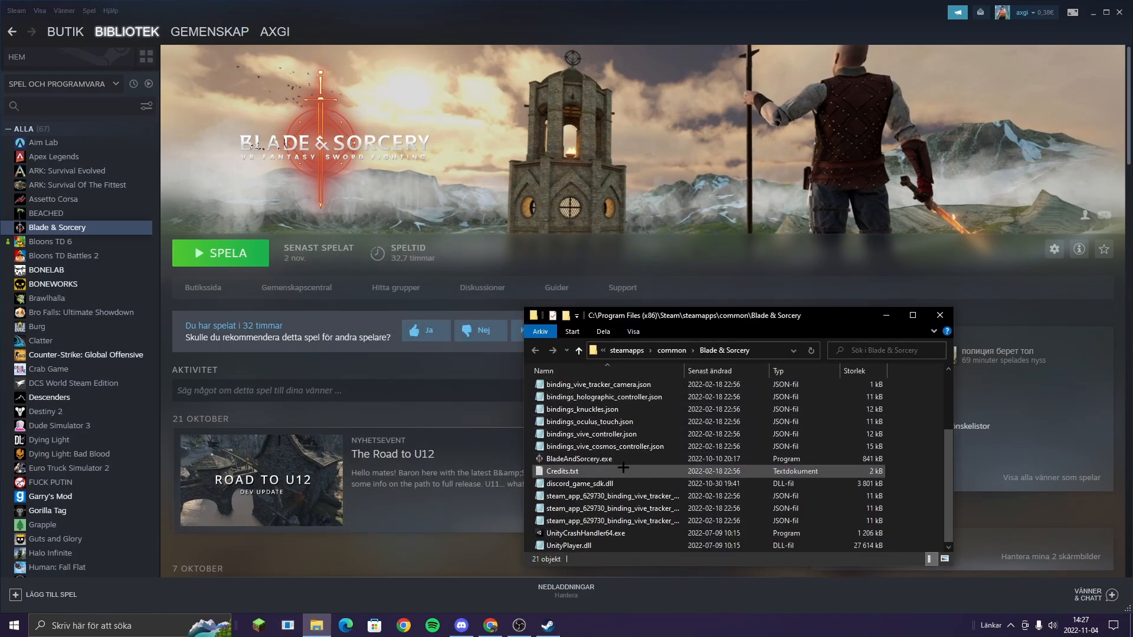
Navigate to BladeAndSorcery_Data\StreamingAssets\Mods and open the downloaded 0.5.2 zip.
{"action": "scroll", "scroll_direction": "up", "scroll_amount": 3}
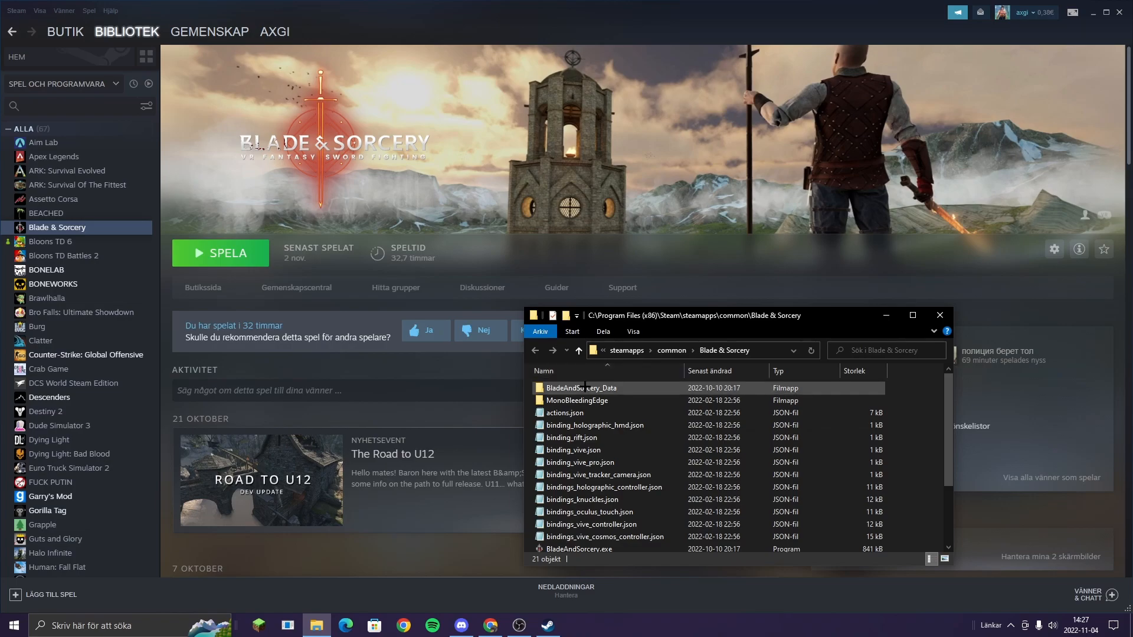
{"action": "double_click", "coordinate": [588, 388]}
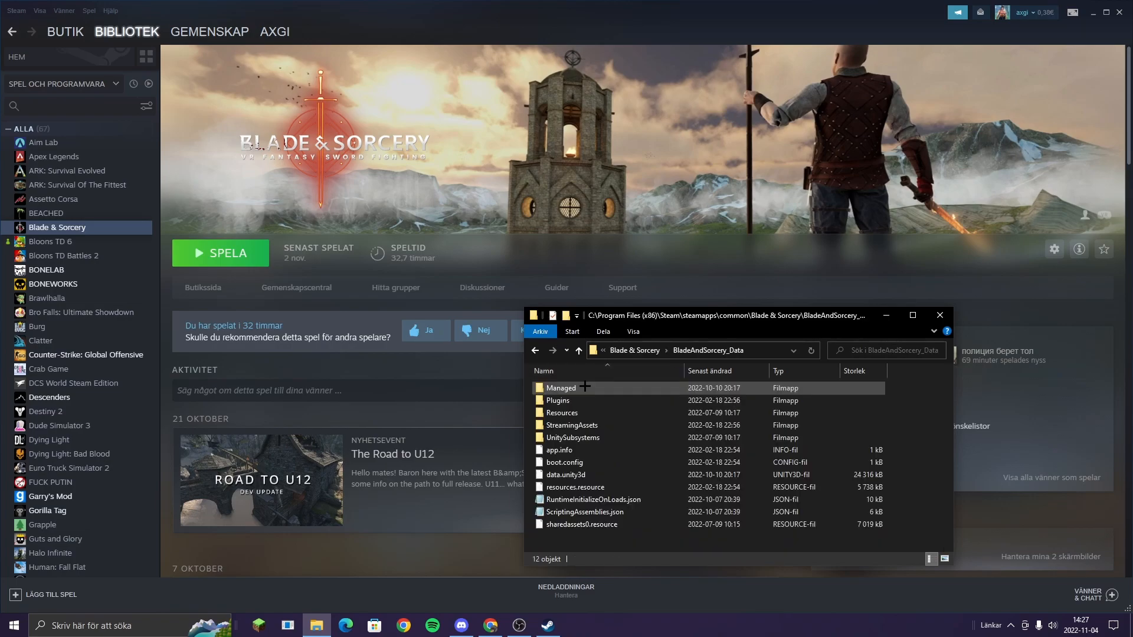
{"action": "double_click", "coordinate": [572, 425]}
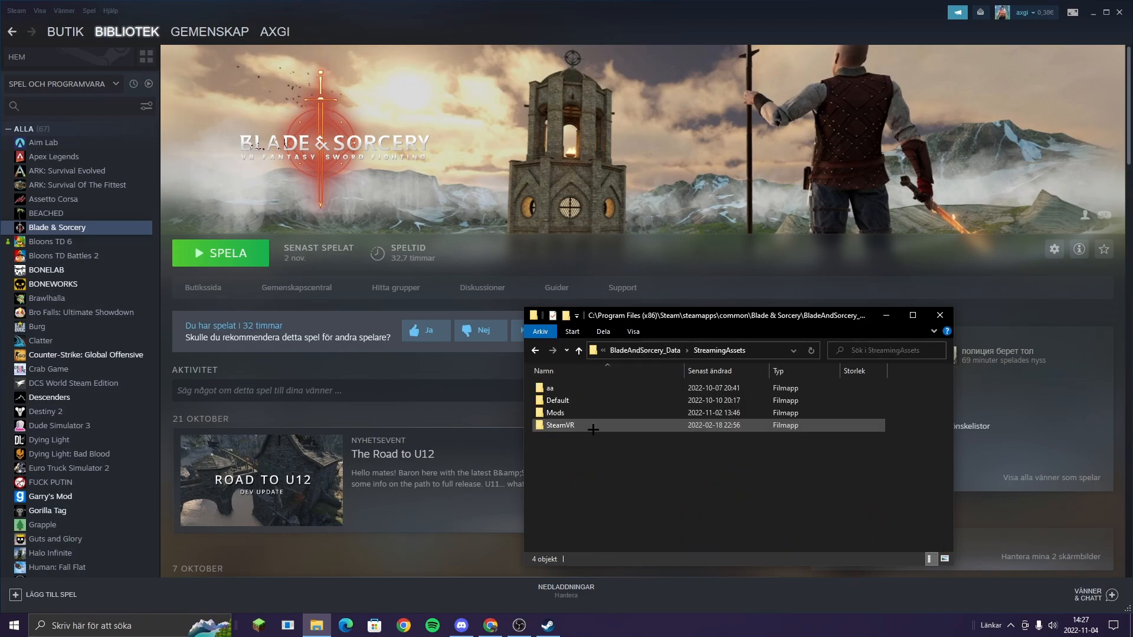
{"action": "double_click", "coordinate": [554, 412]}
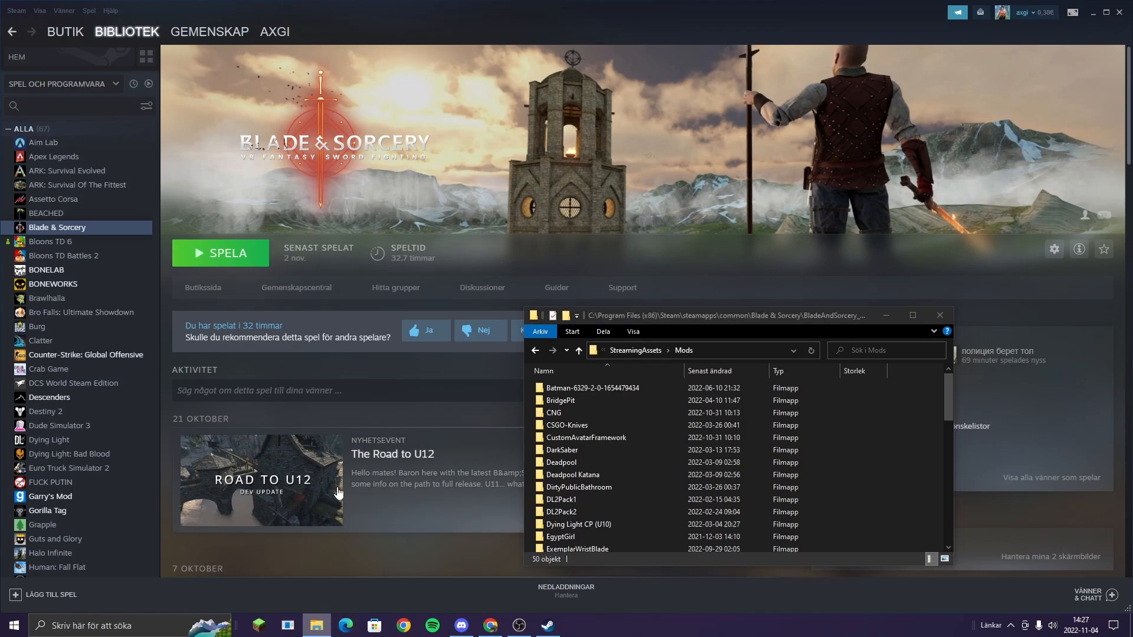
{"action": "left_click", "coordinate": [489, 626]}
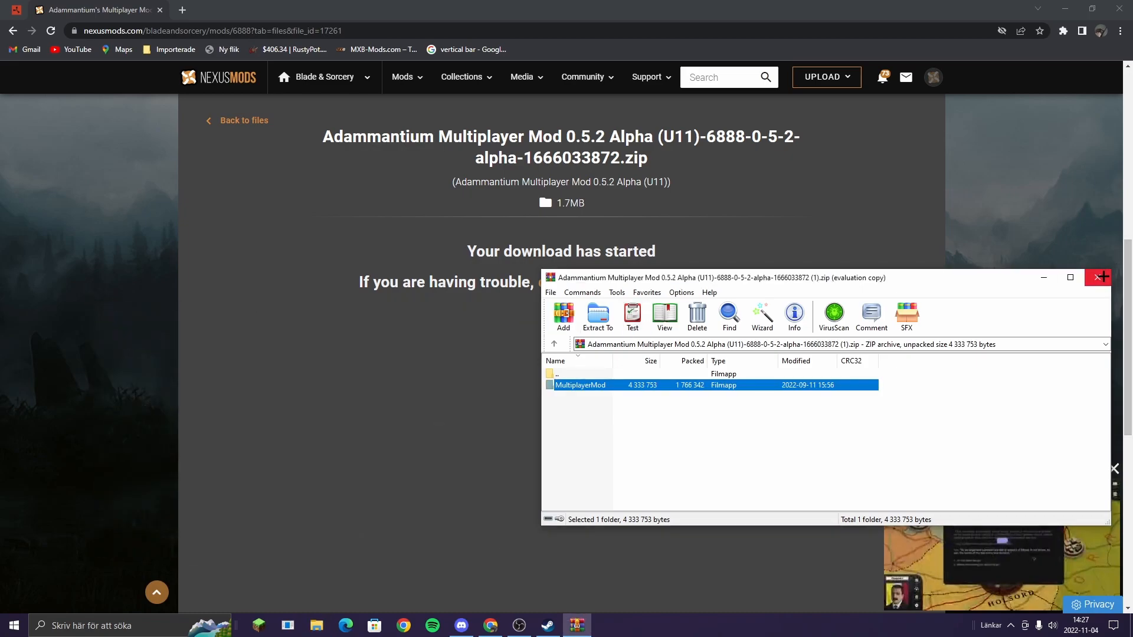
Close the WinRAR window showing the MultiplayerMod archive.
{"action": "left_click", "coordinate": [1099, 277]}
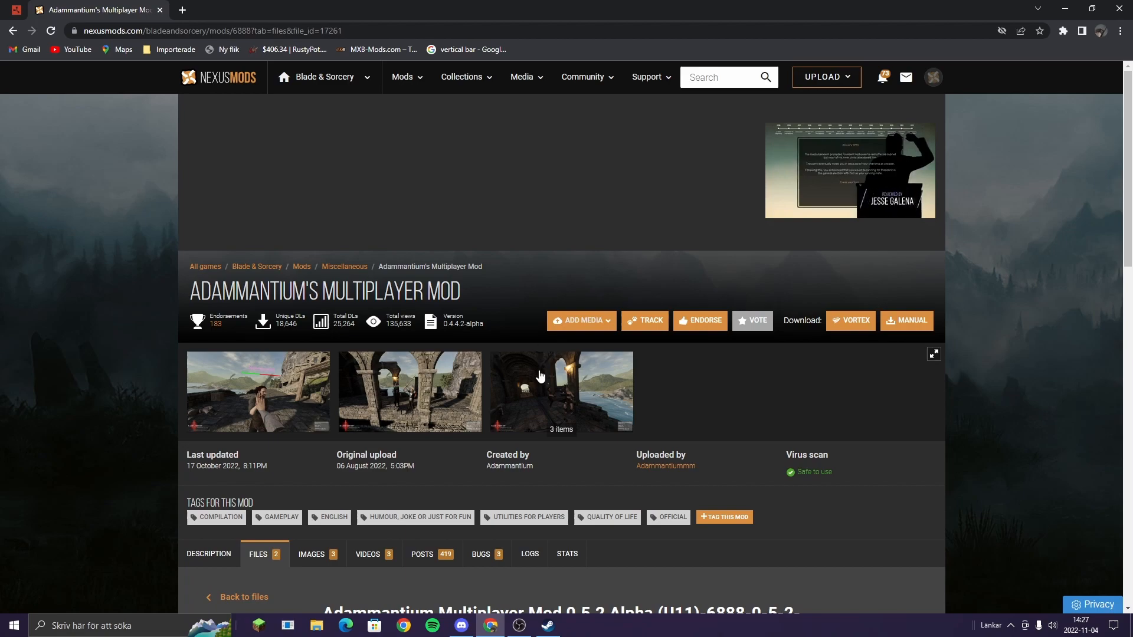
{"action": "mouse_move", "coordinate": [530, 394]}
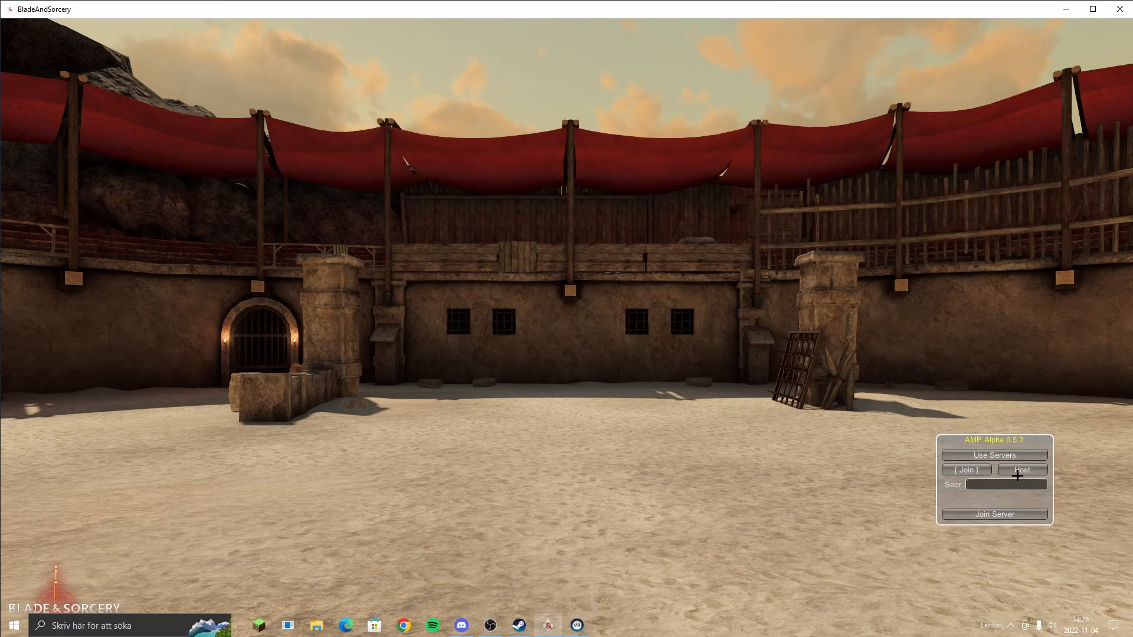
Host and start an AMP server, select its server code, and switch to Discord.
{"action": "left_click", "coordinate": [1021, 470]}
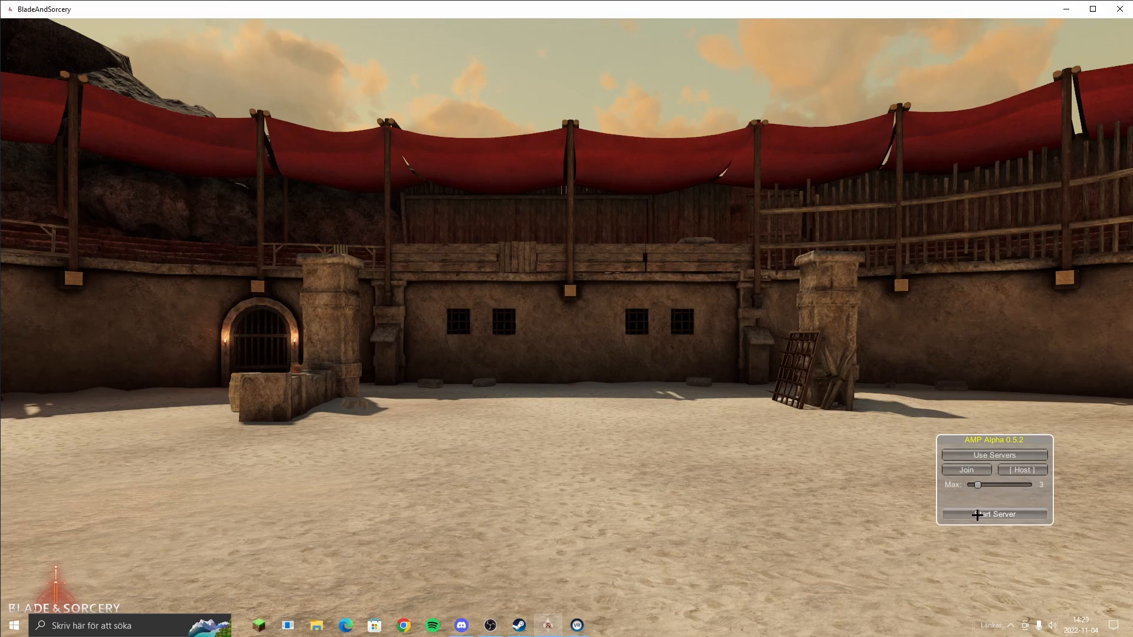
{"action": "left_click", "coordinate": [993, 514]}
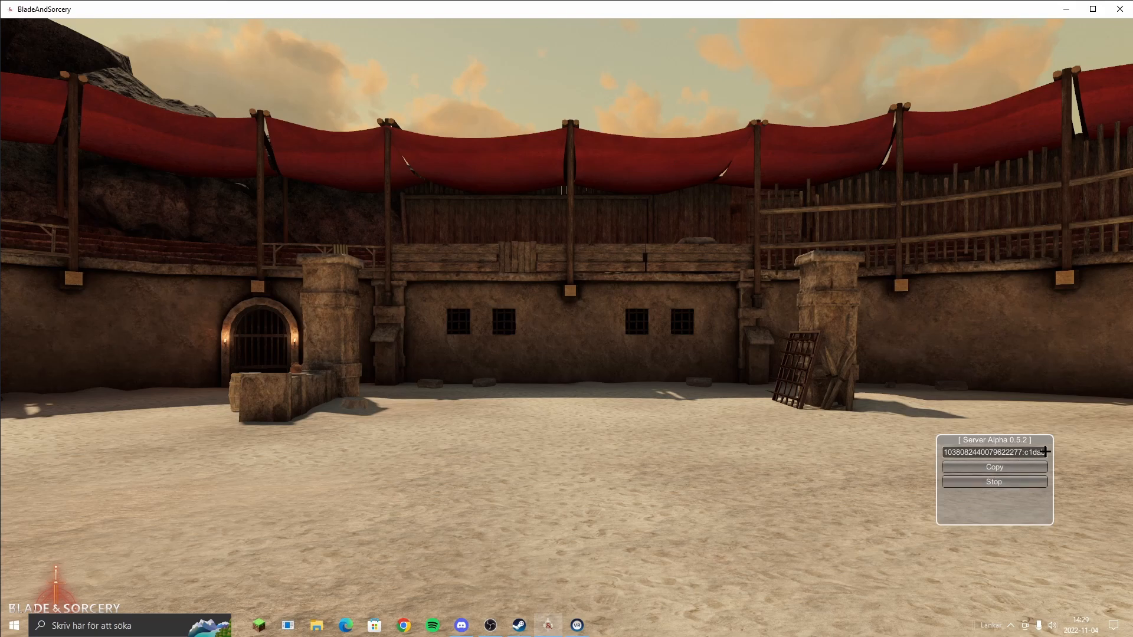
{"action": "triple_click", "coordinate": [993, 452]}
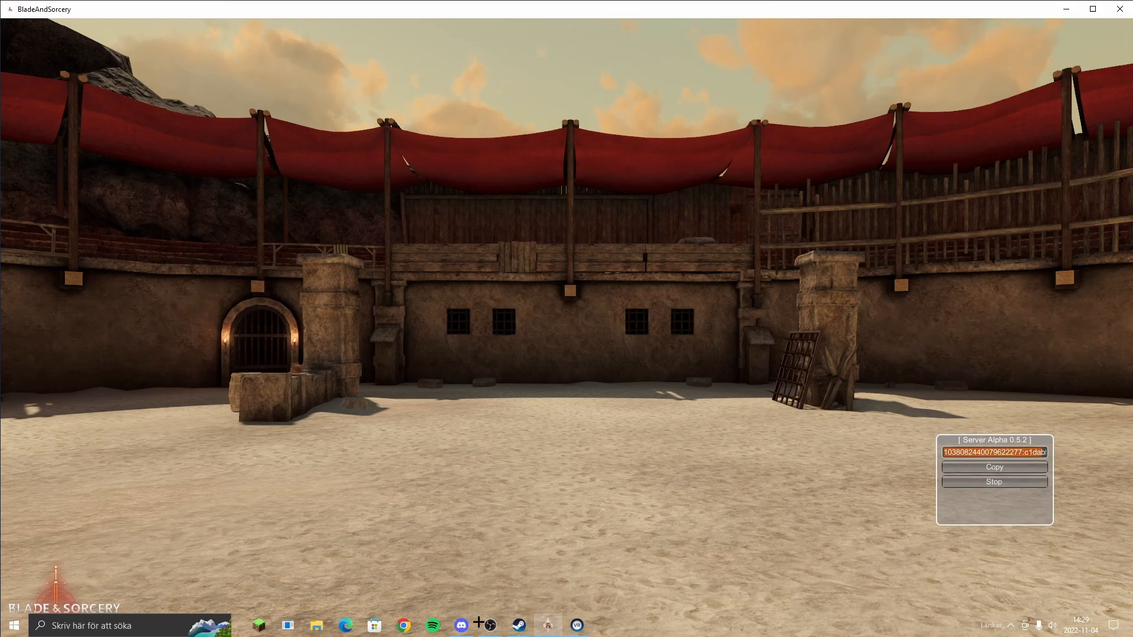
{"action": "left_click", "coordinate": [460, 625]}
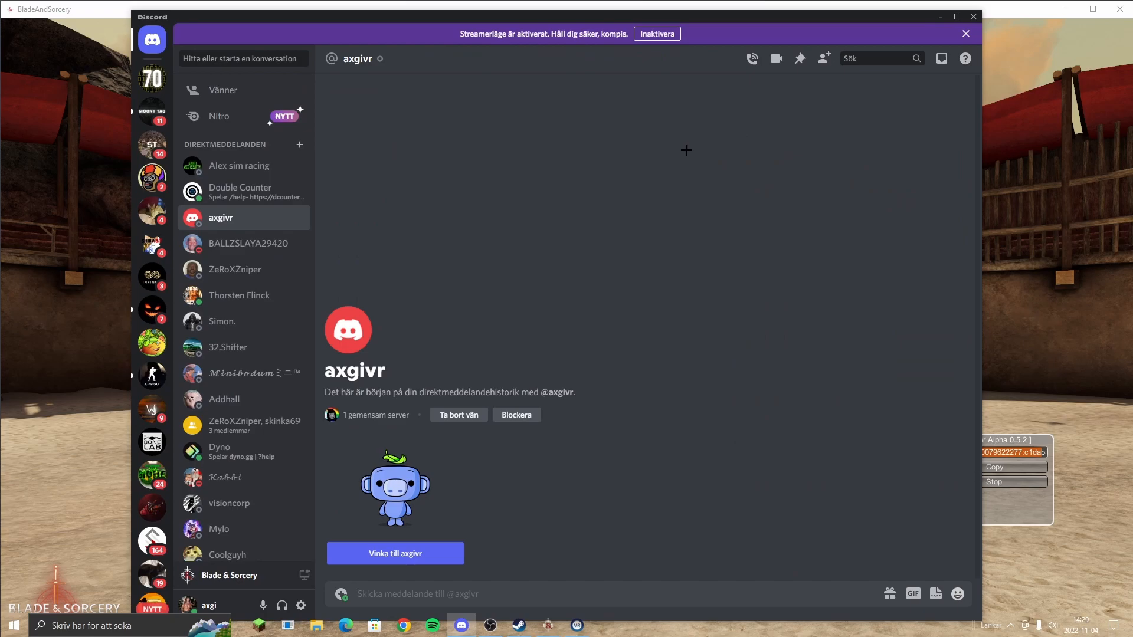
{"action": "mouse_move", "coordinate": [325, 318]}
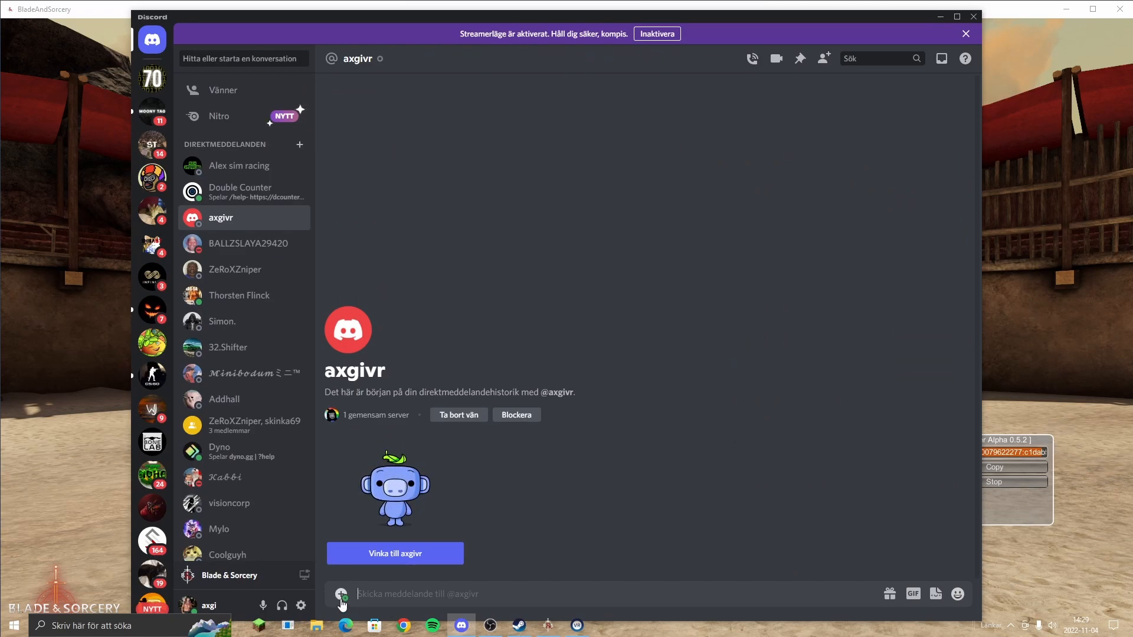
Send the friend a 'Bjud in' game invite for Adammantium Multiplayer Mod.
{"action": "left_click", "coordinate": [341, 594]}
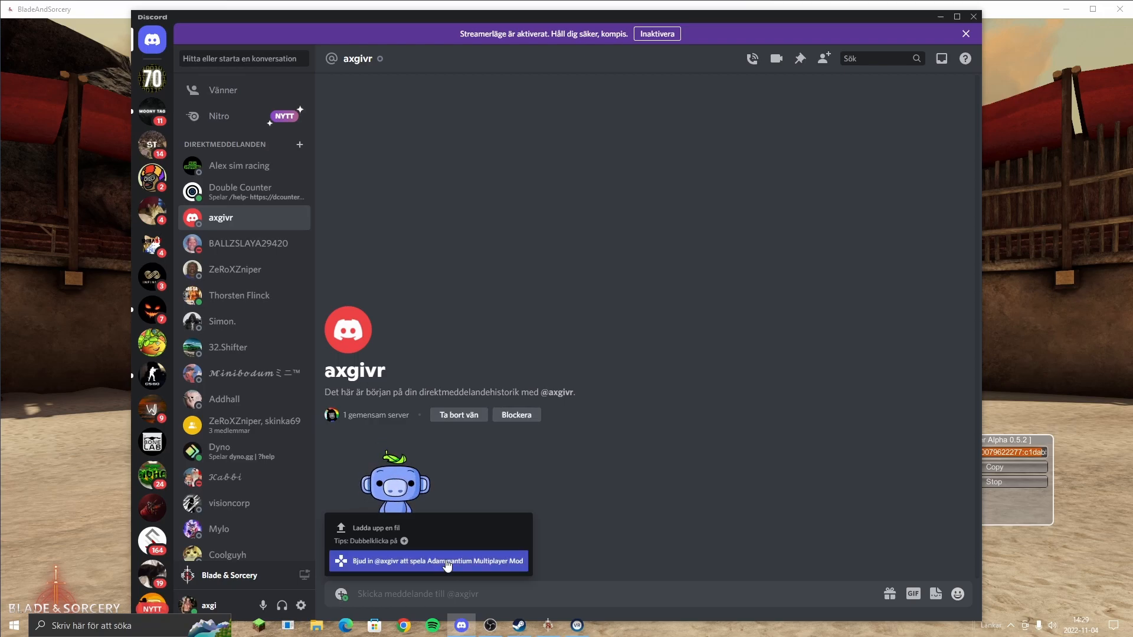
{"action": "left_click", "coordinate": [428, 561]}
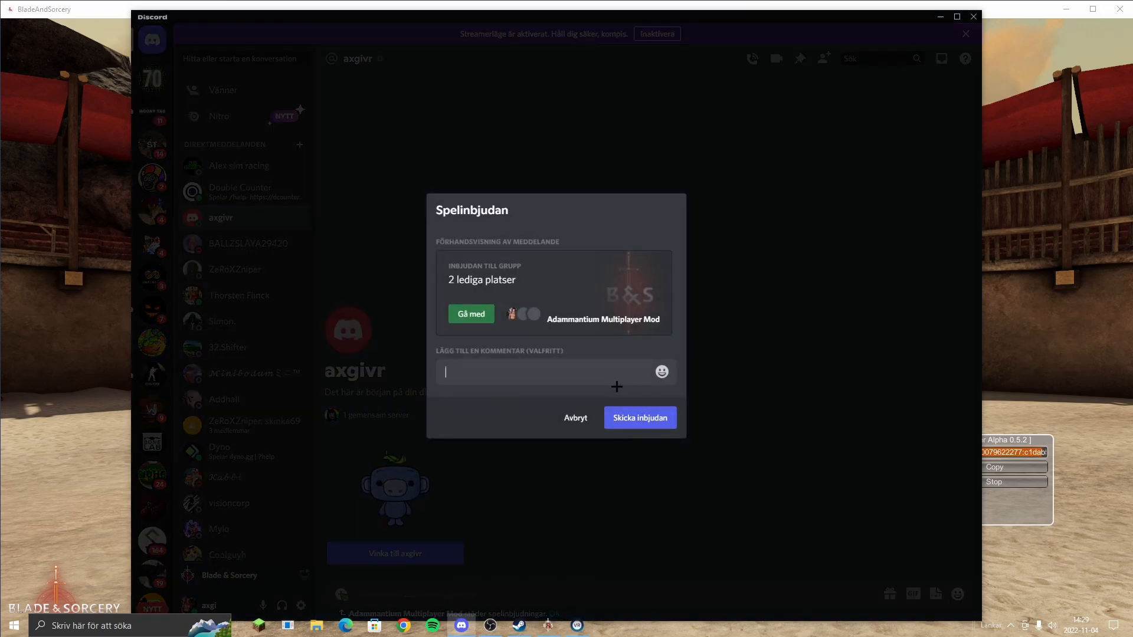
{"action": "left_click", "coordinate": [639, 418]}
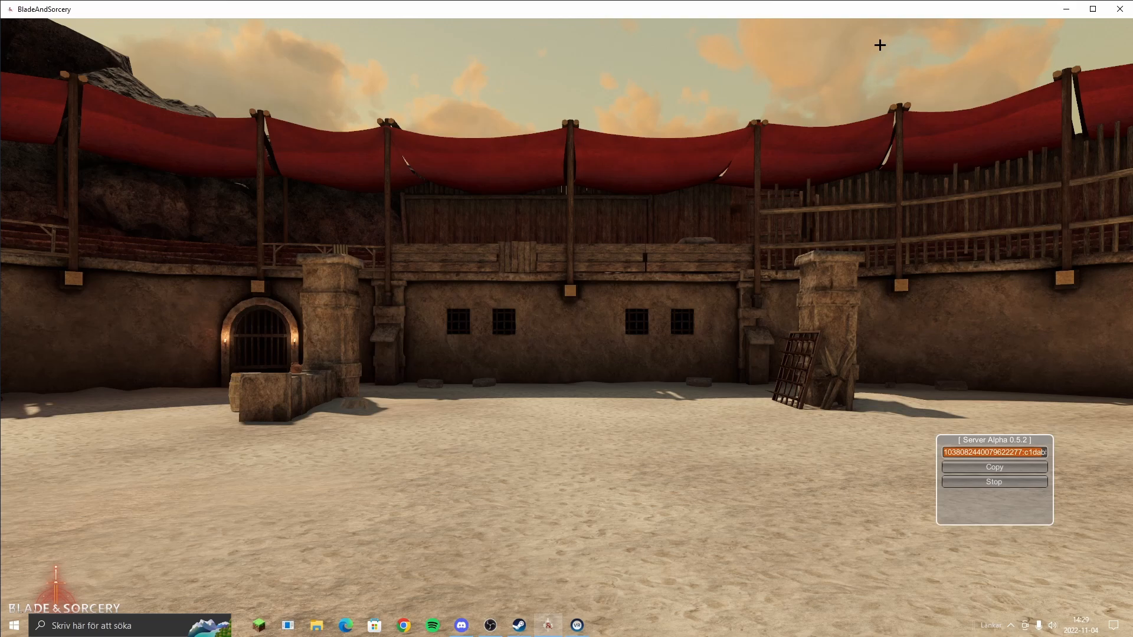
{"action": "mouse_move", "coordinate": [515, 287]}
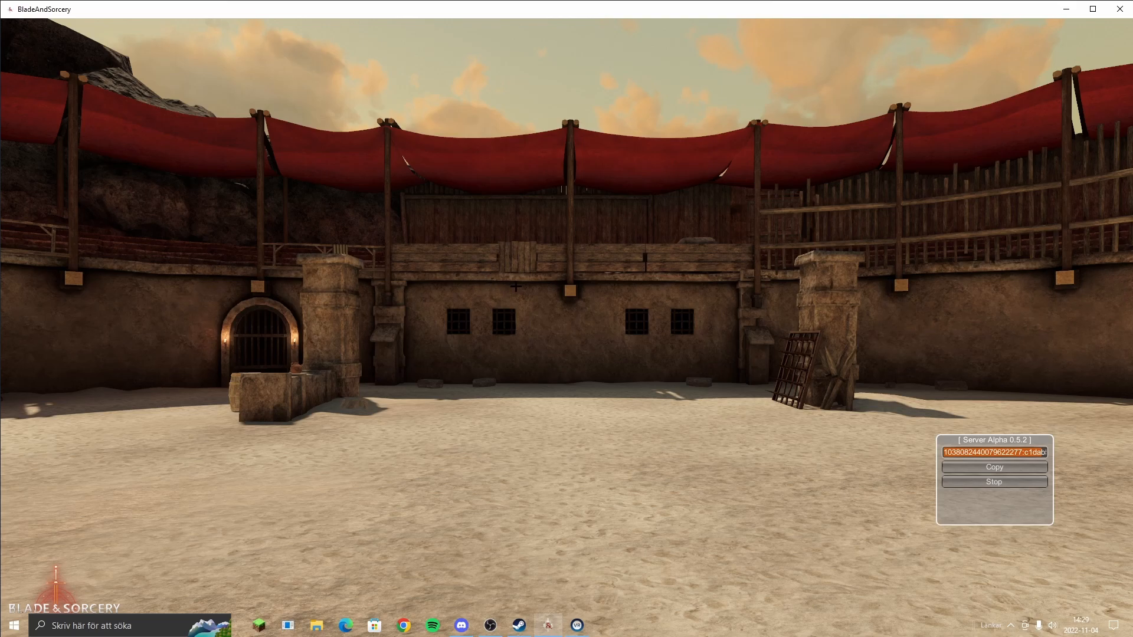